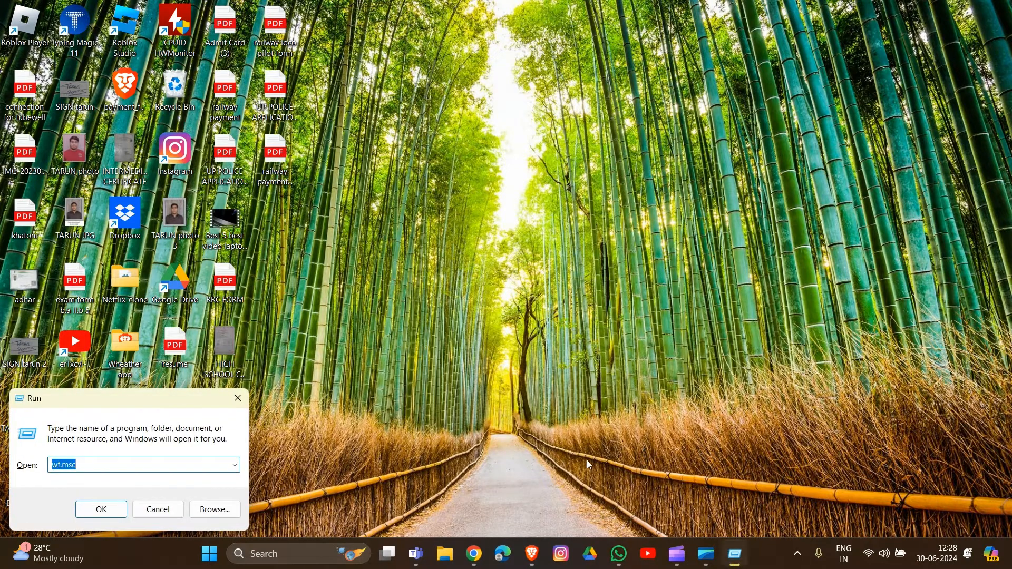
Finish typing services.msc in the Run box to launch the Services console.
type("S")
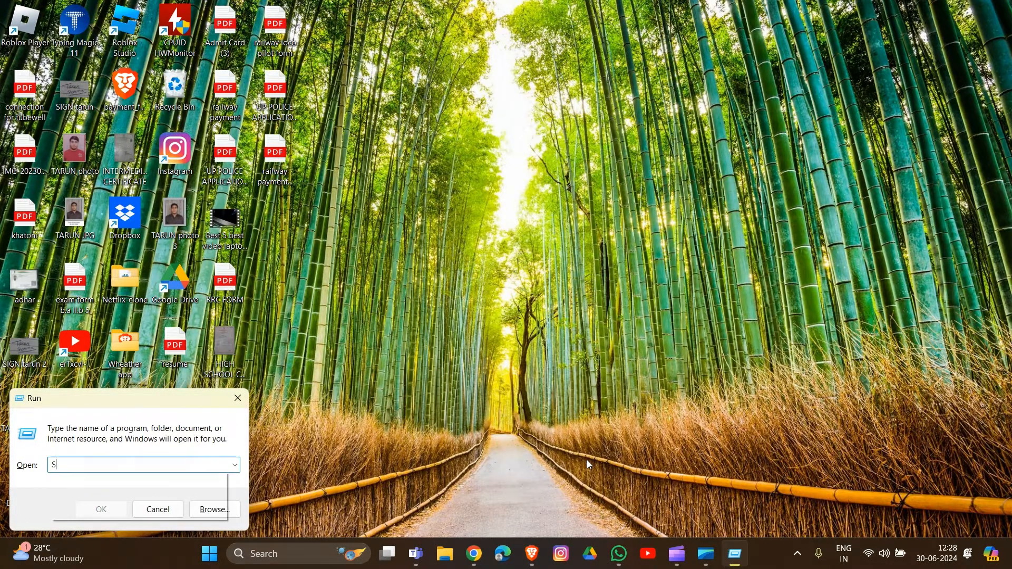
type("ER")
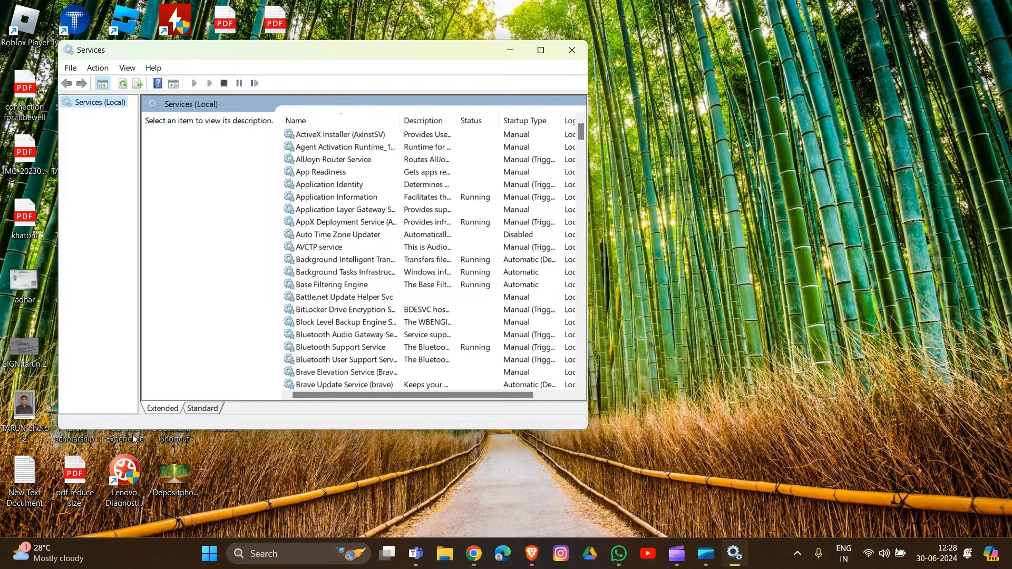
mouse_move(359, 267)
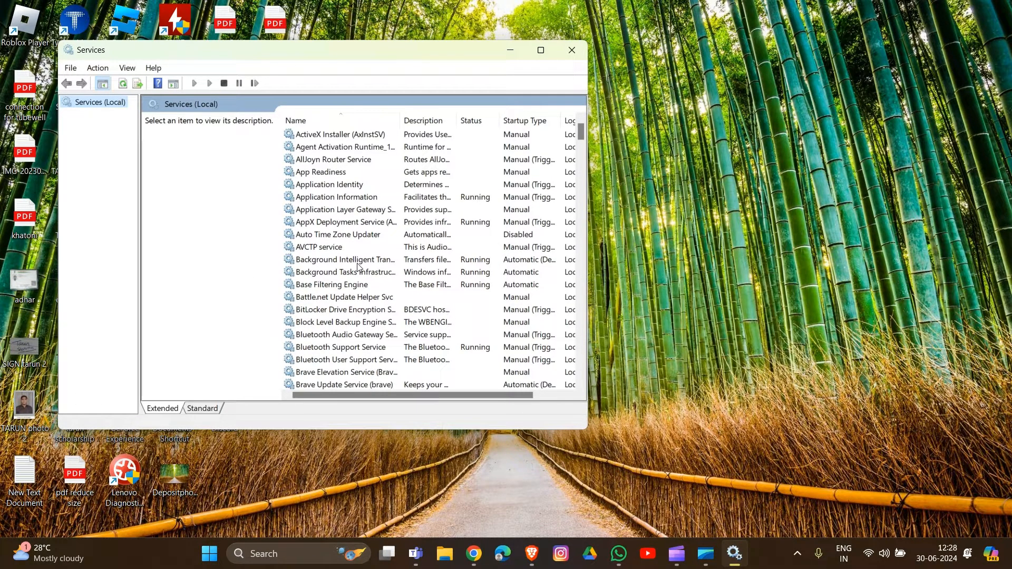
scroll("down", 3)
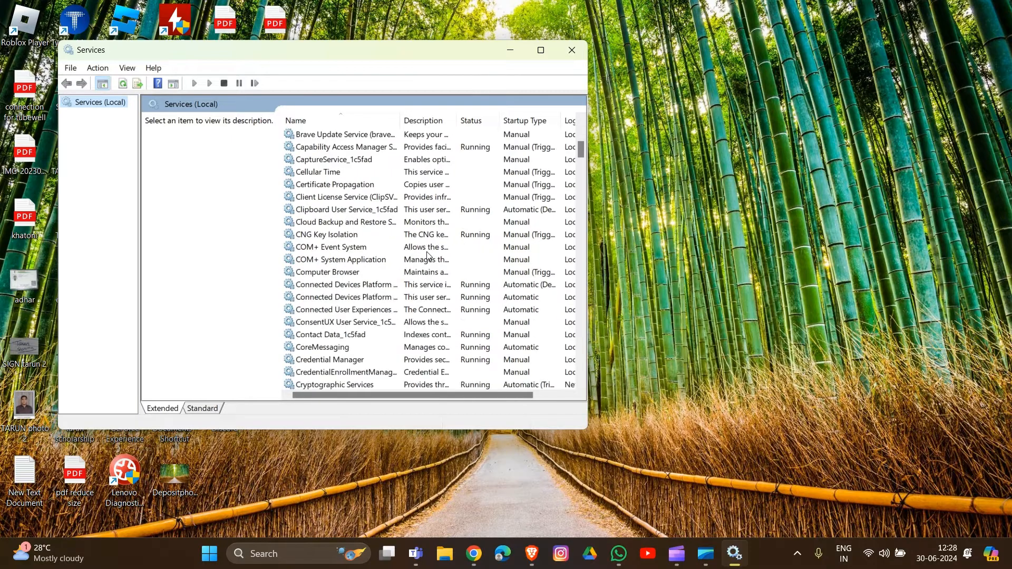
scroll("down", 3)
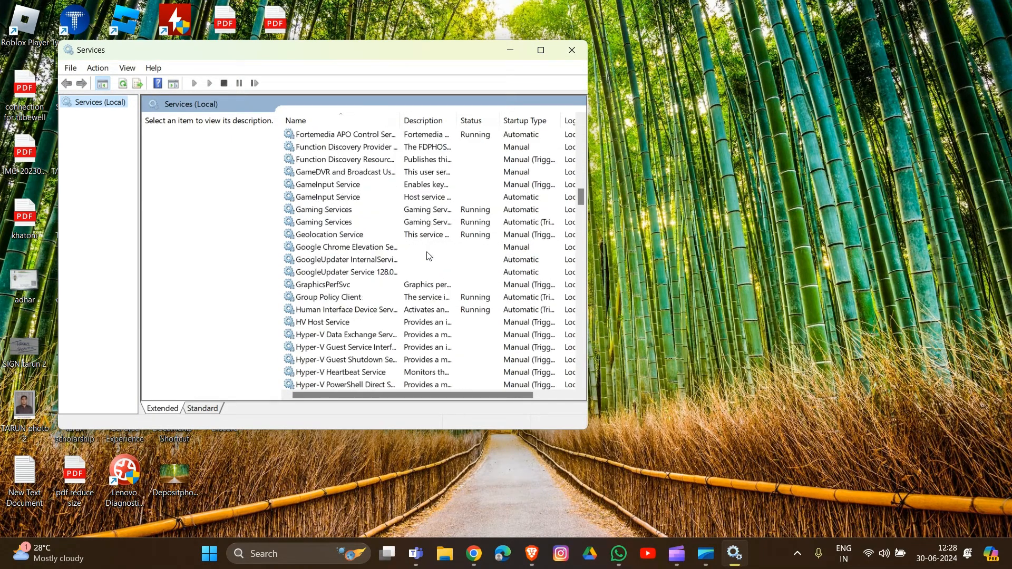
scroll("down", 3)
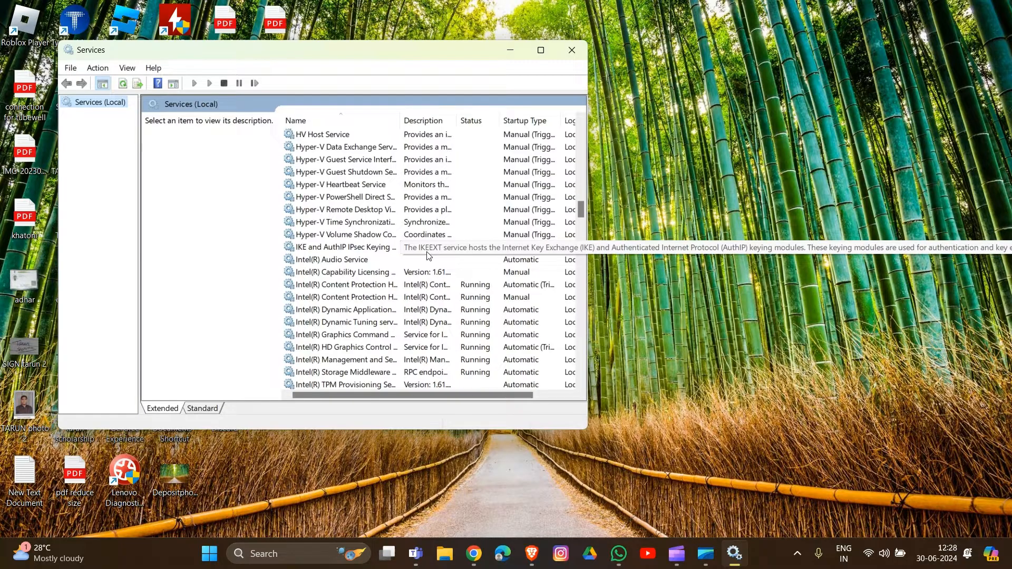
scroll("down", 3)
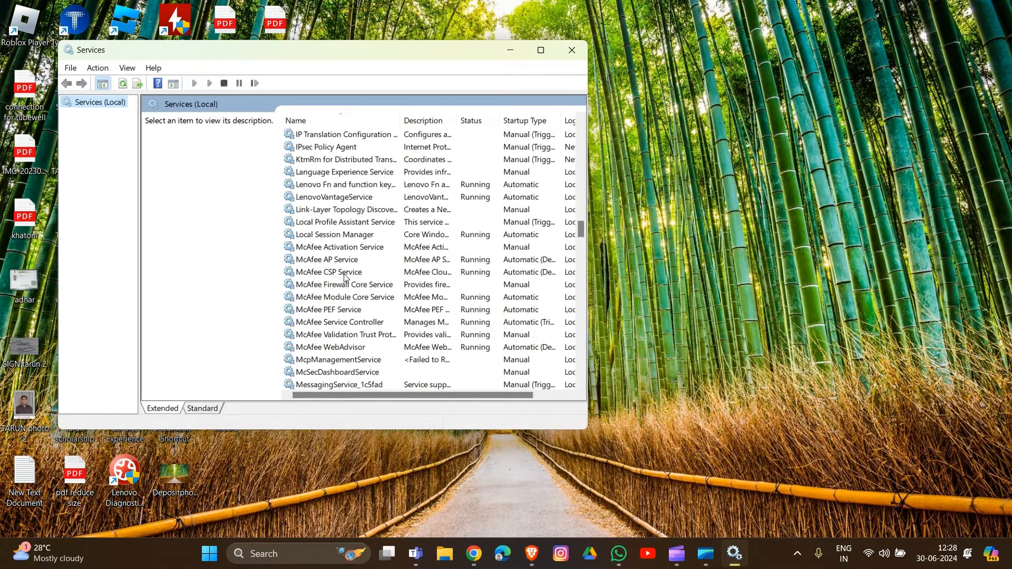
scroll("down", 3)
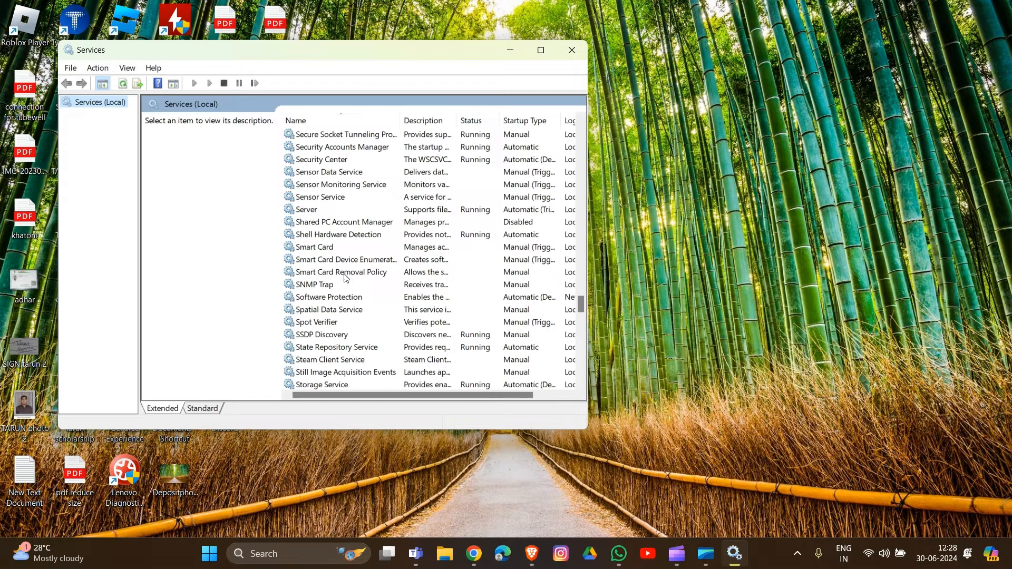
scroll("down", 3)
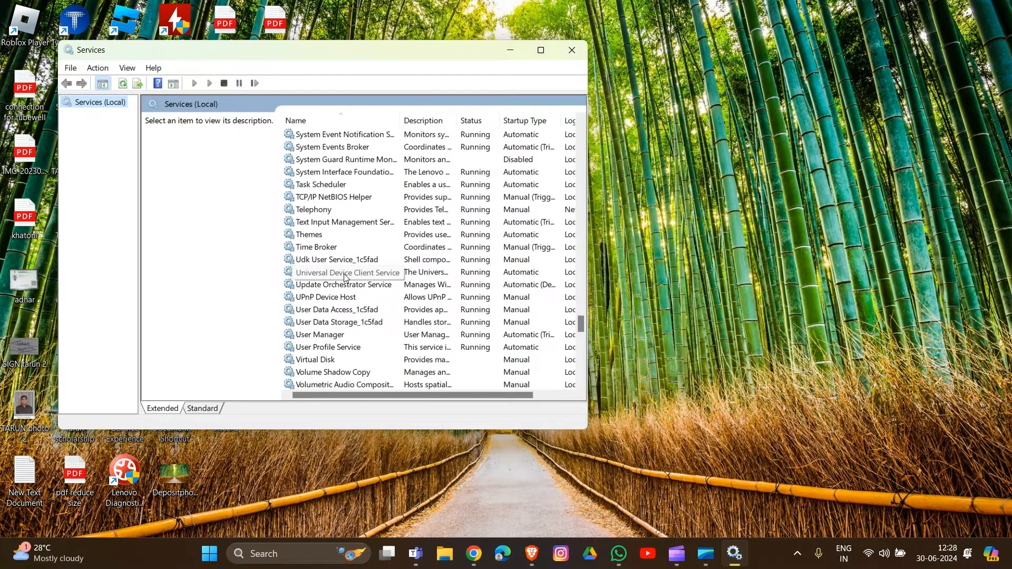
scroll("down", 3)
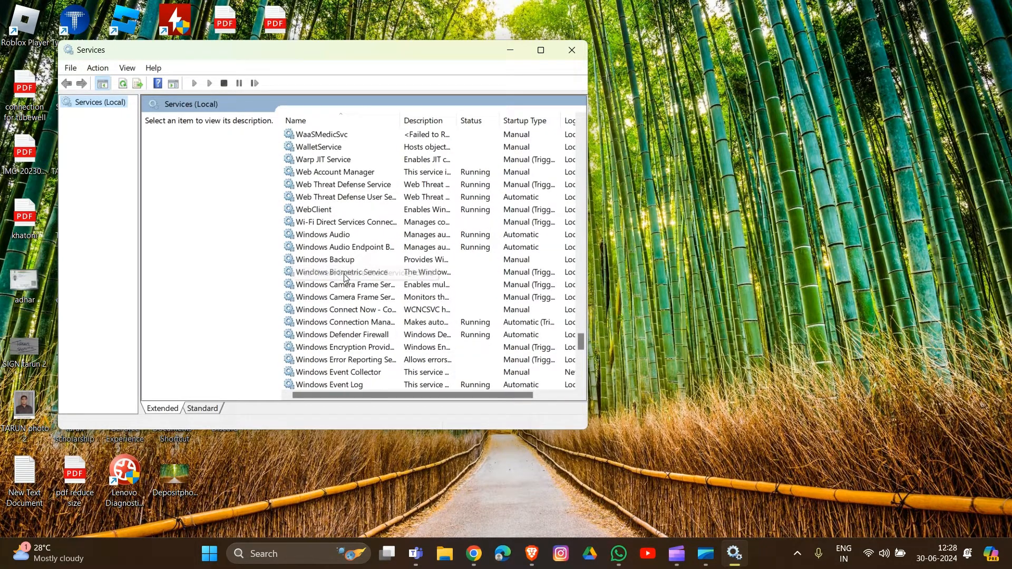
scroll("up", 3)
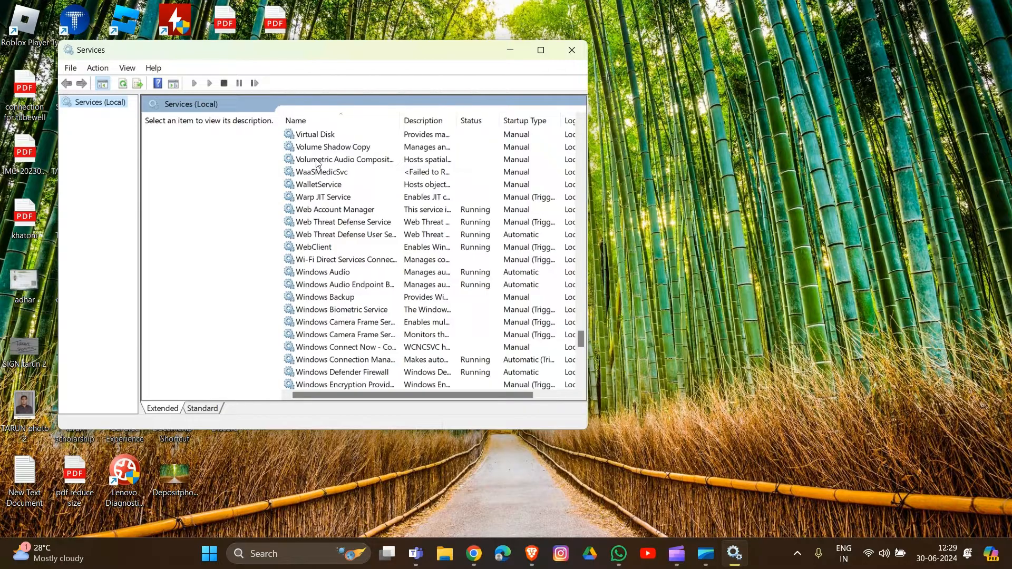
Set the Virtual Disk service's startup type to Automatic in its Properties and confirm.
right_click(315, 172)
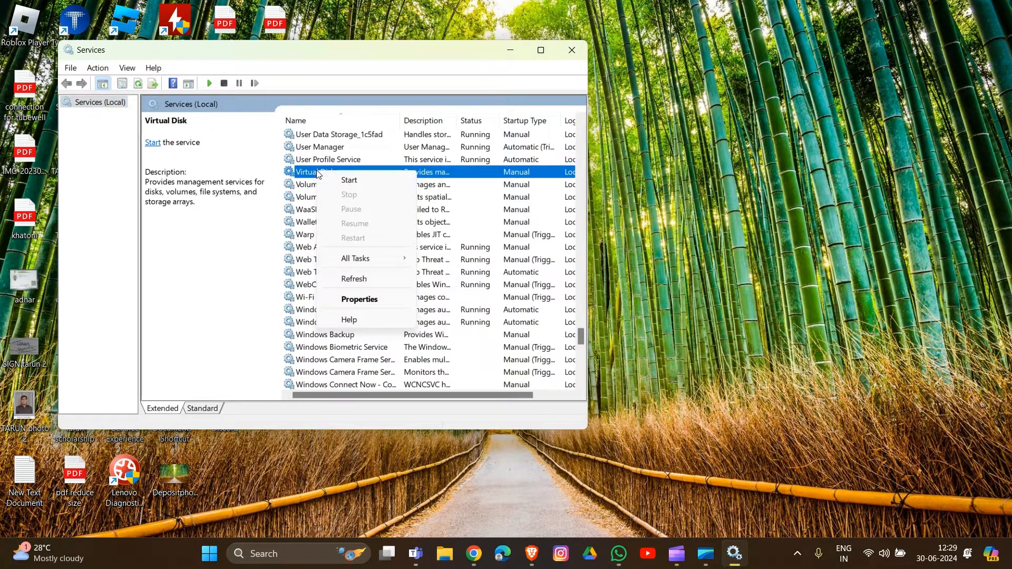
mouse_move(360, 299)
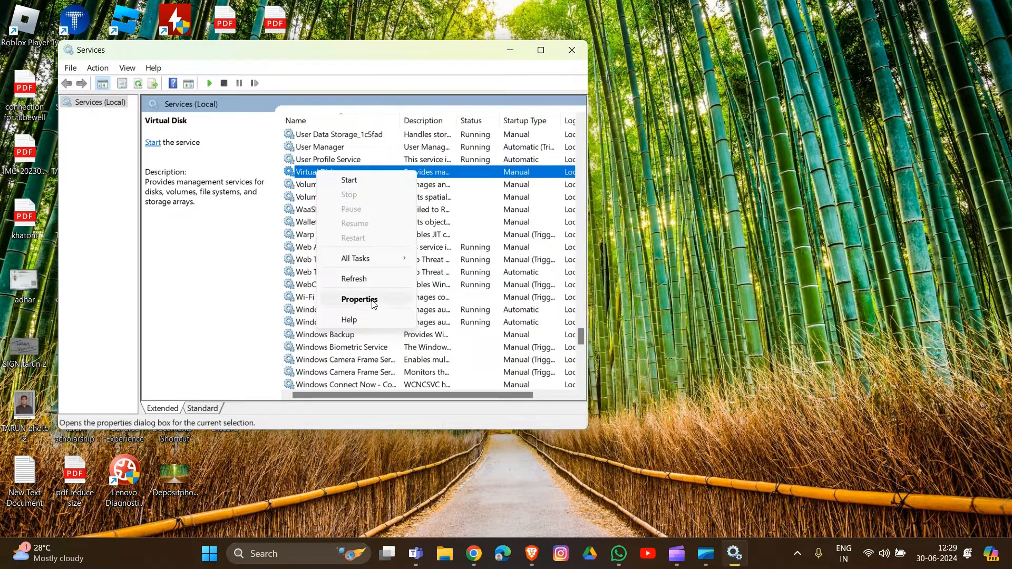
left_click(359, 299)
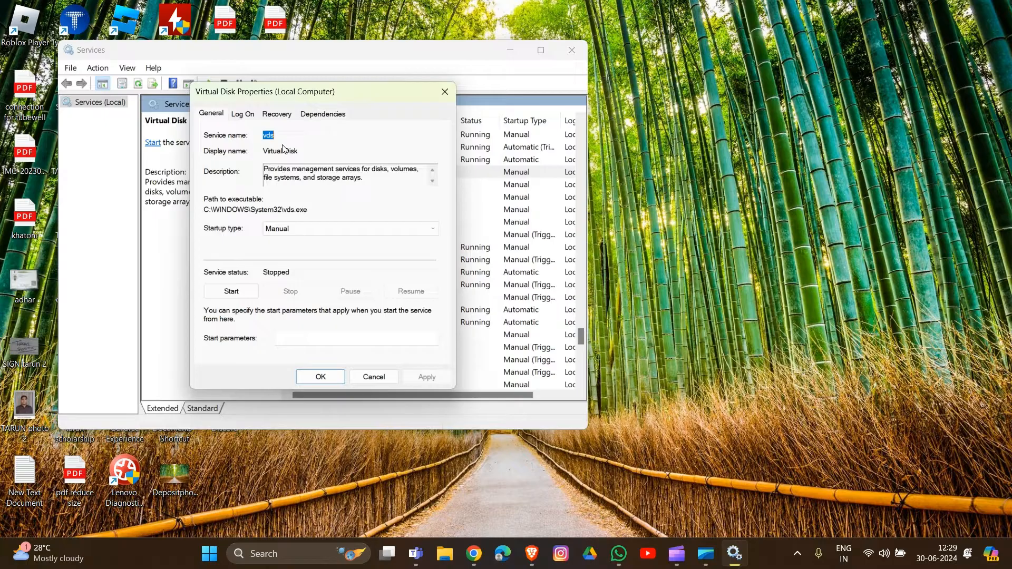
mouse_move(288, 244)
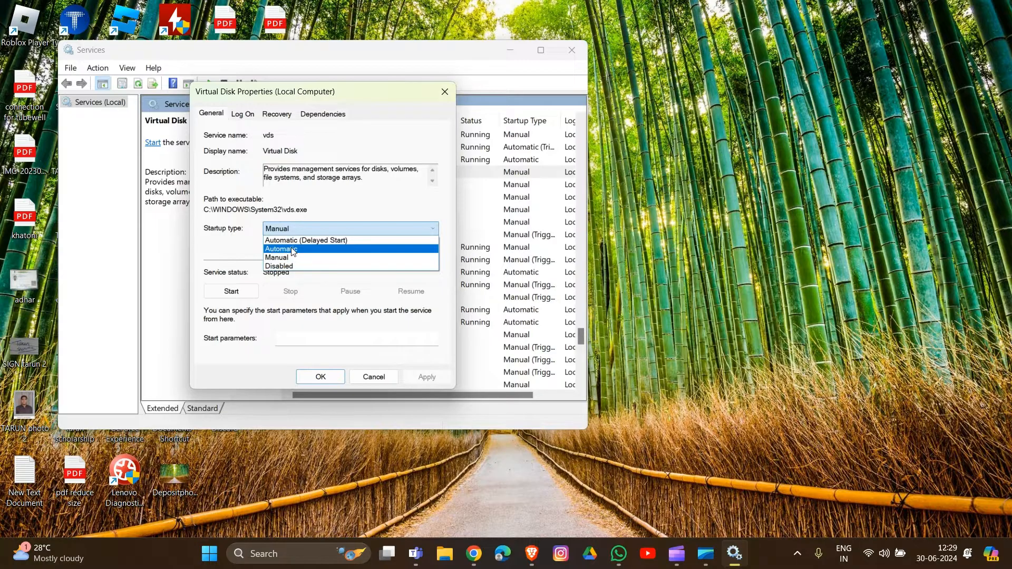
left_click(280, 250)
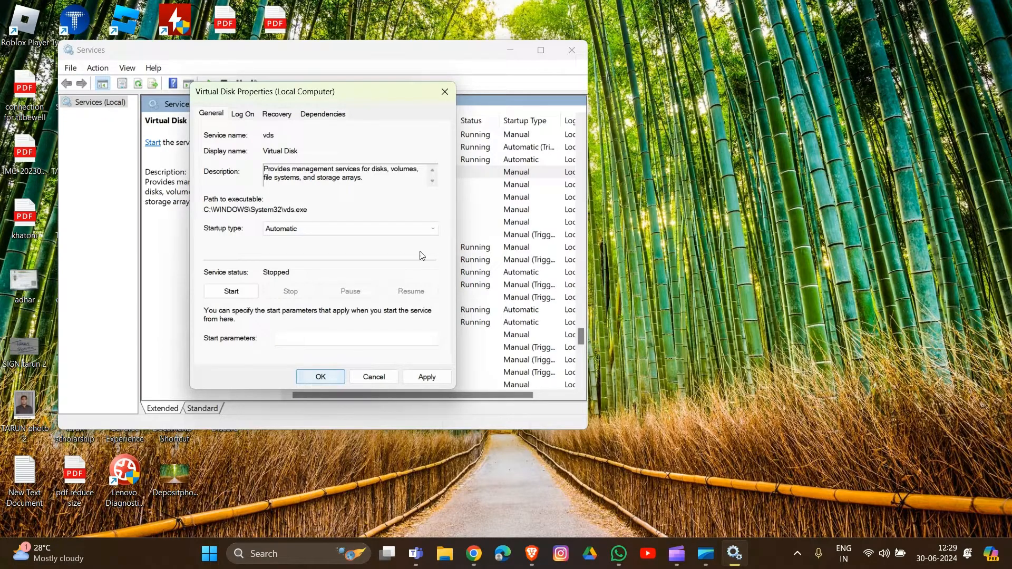
left_click(373, 376)
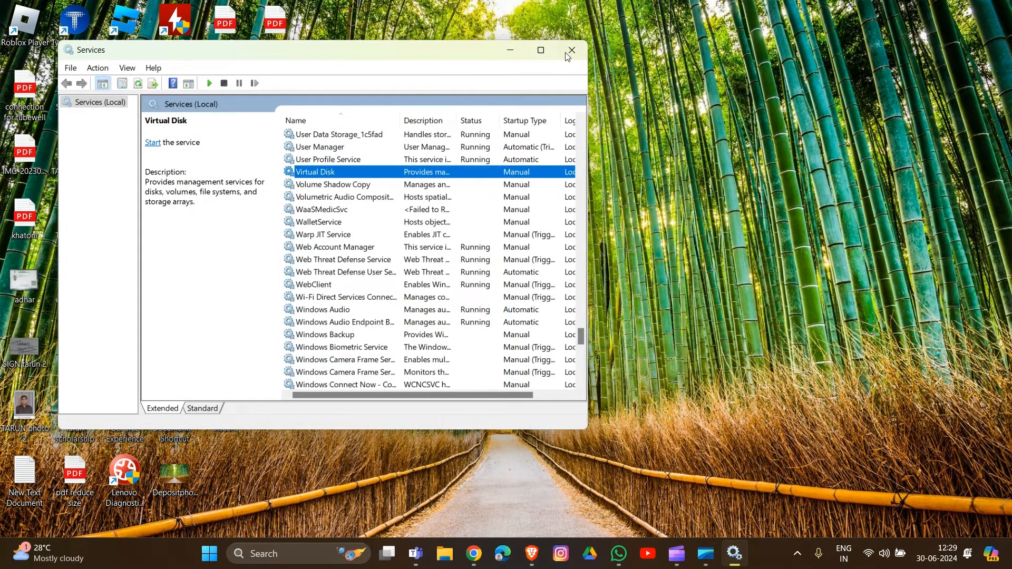
Close the Services console, returning to the desktop.
left_click(570, 49)
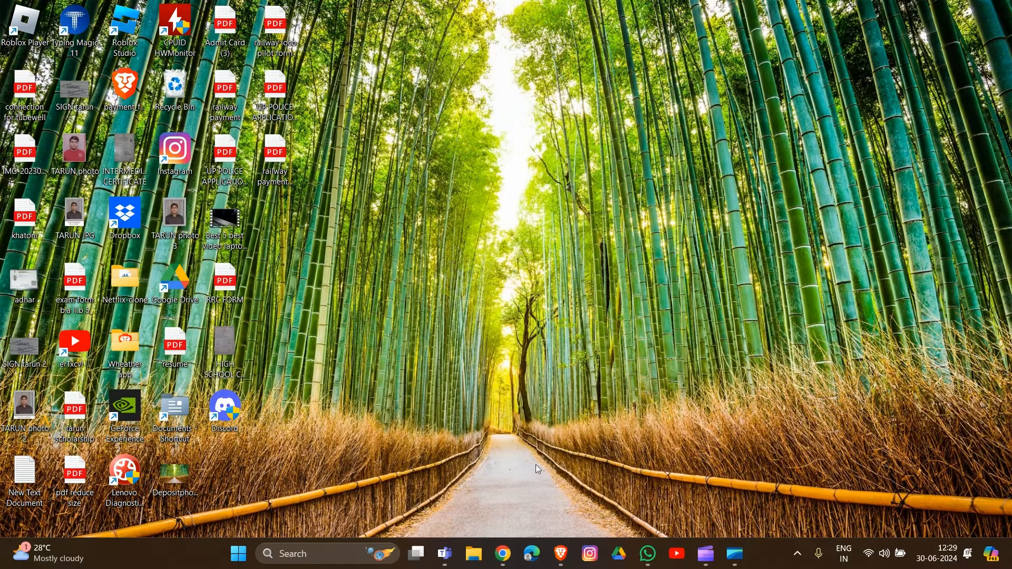
mouse_move(557, 535)
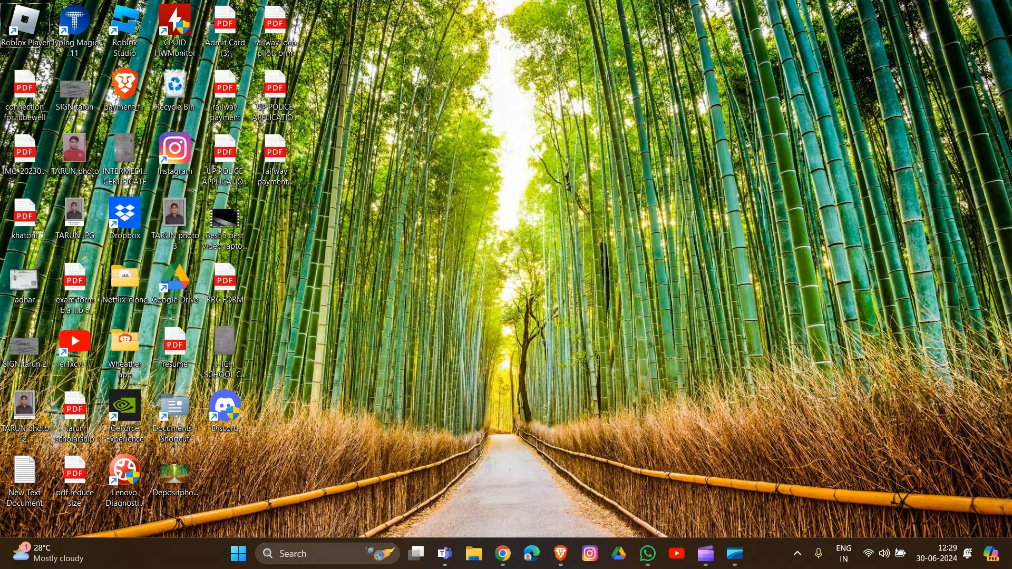
Launch Windows Settings from Start and go to the Windows Update page.
left_click(238, 553)
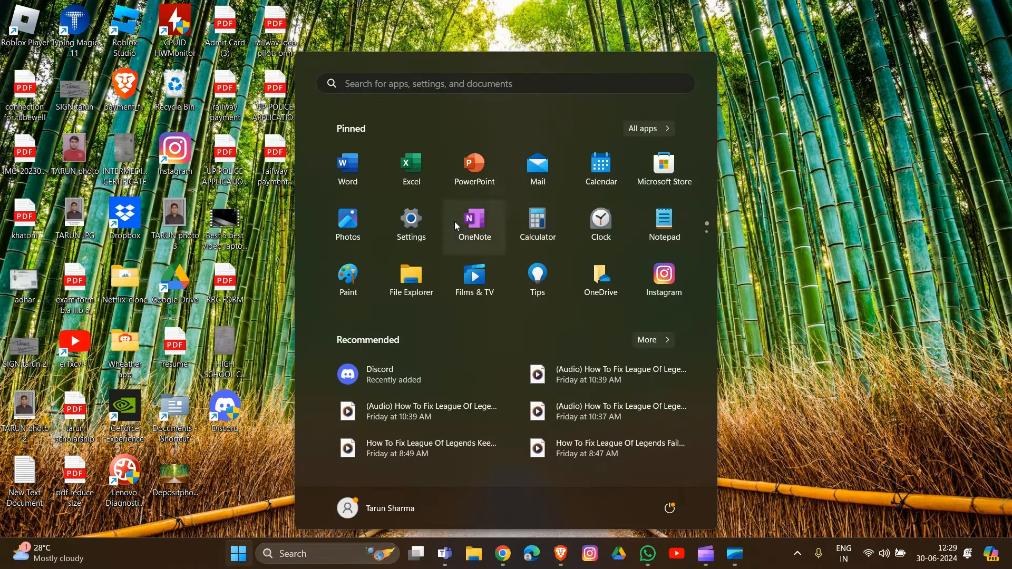
left_click(410, 224)
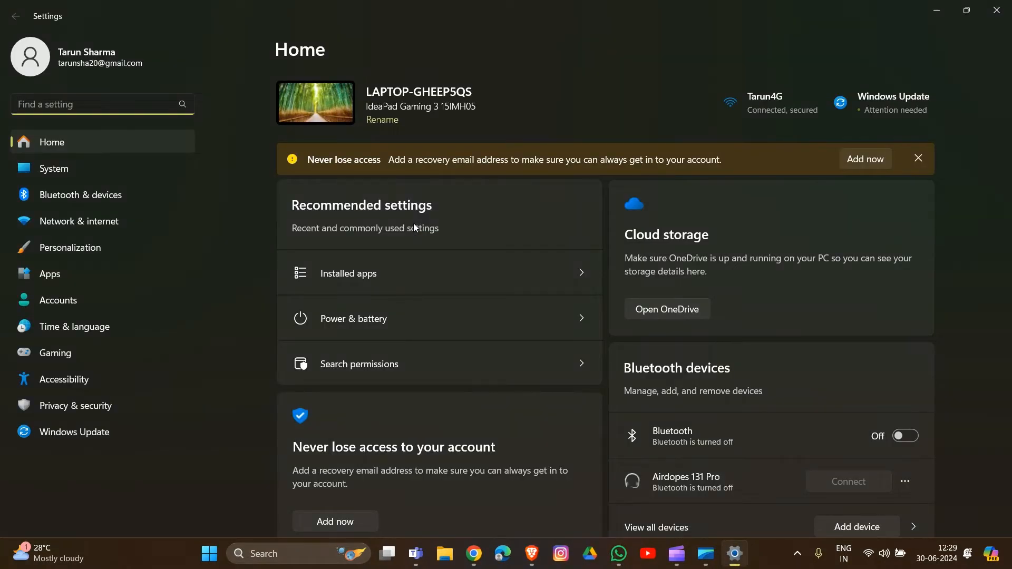
mouse_move(871, 107)
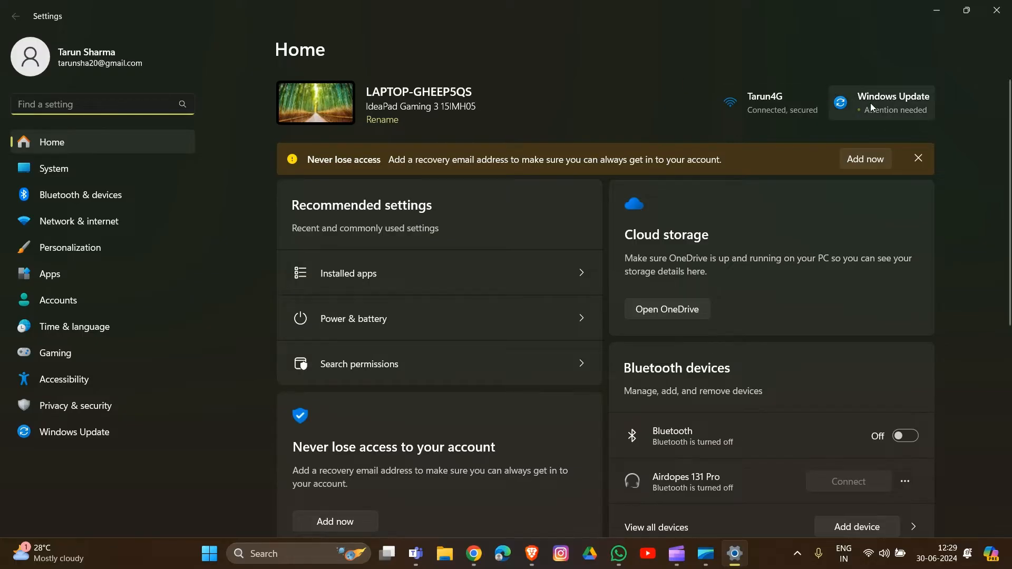
left_click(74, 432)
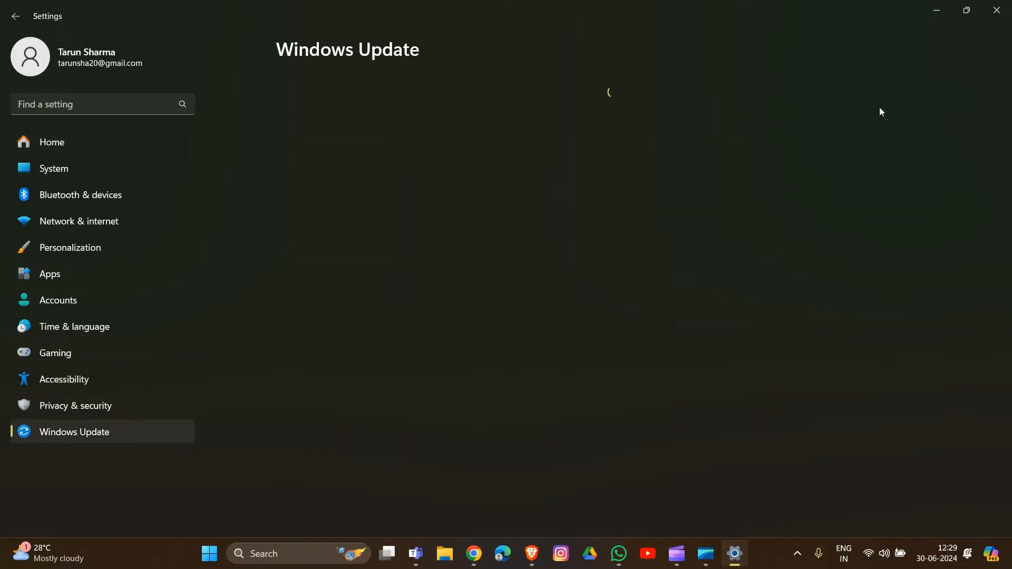
mouse_move(767, 198)
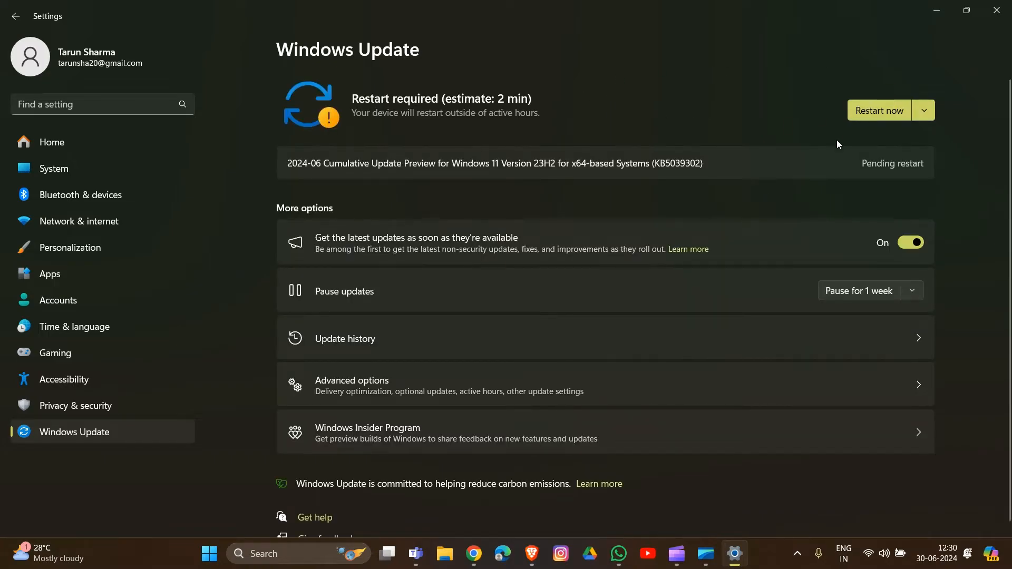
mouse_move(793, 100)
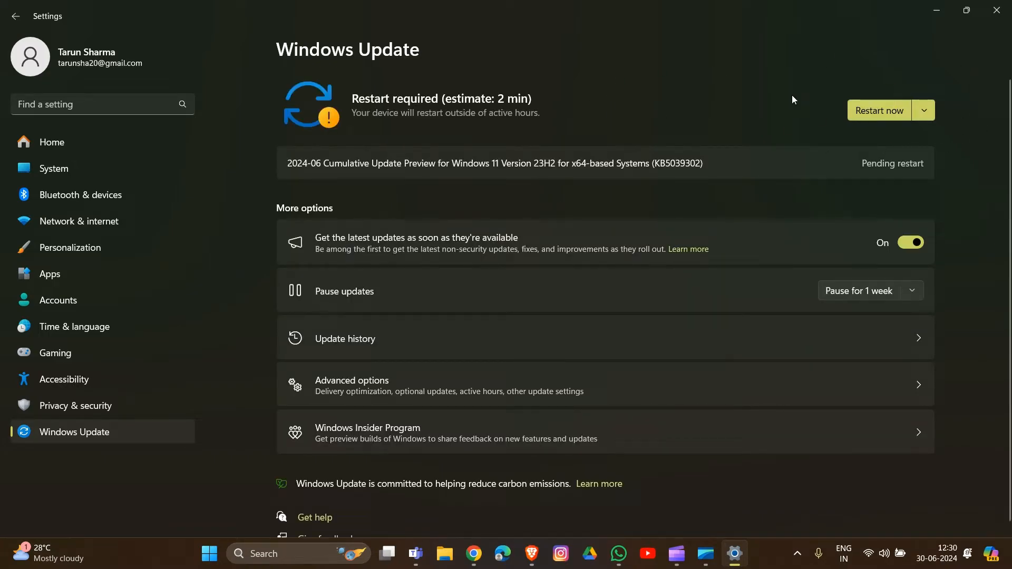
mouse_move(544, 135)
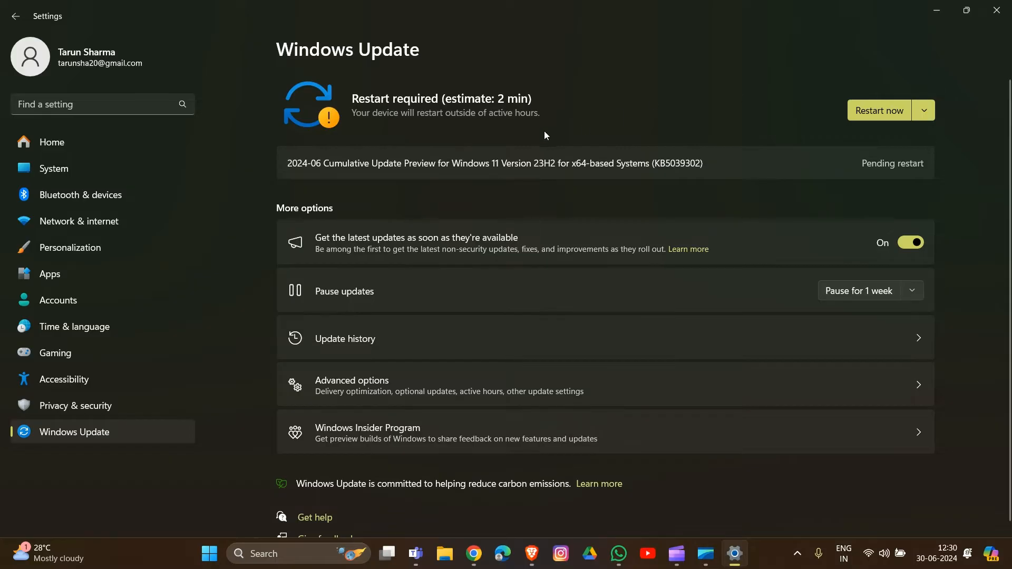
mouse_move(923, 110)
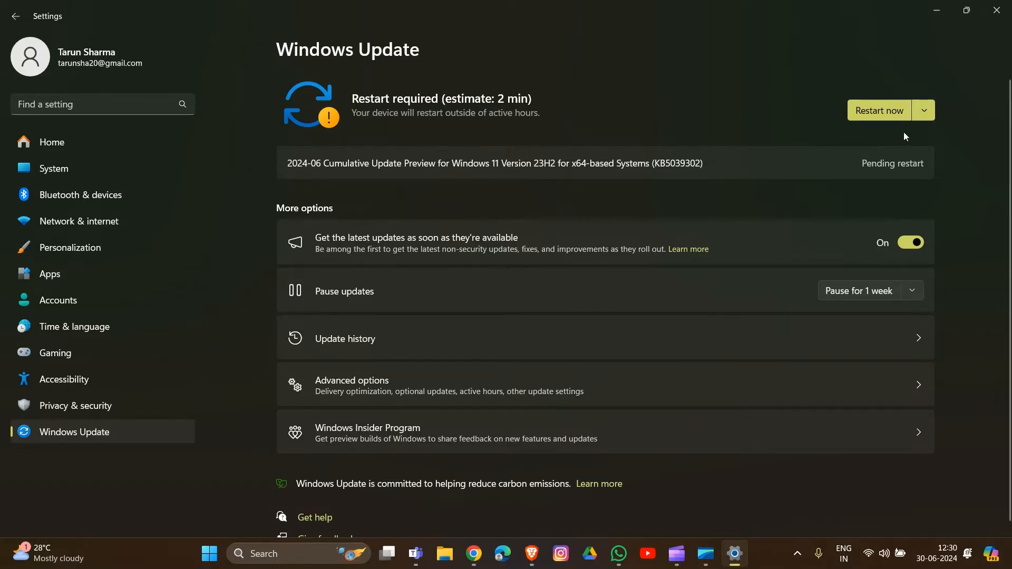
mouse_move(793, 145)
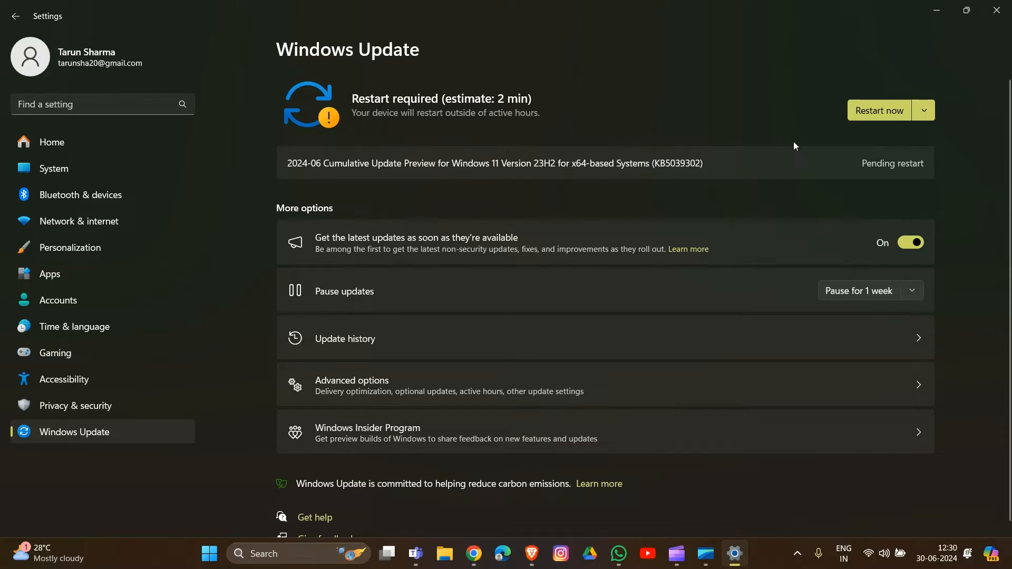
mouse_move(811, 233)
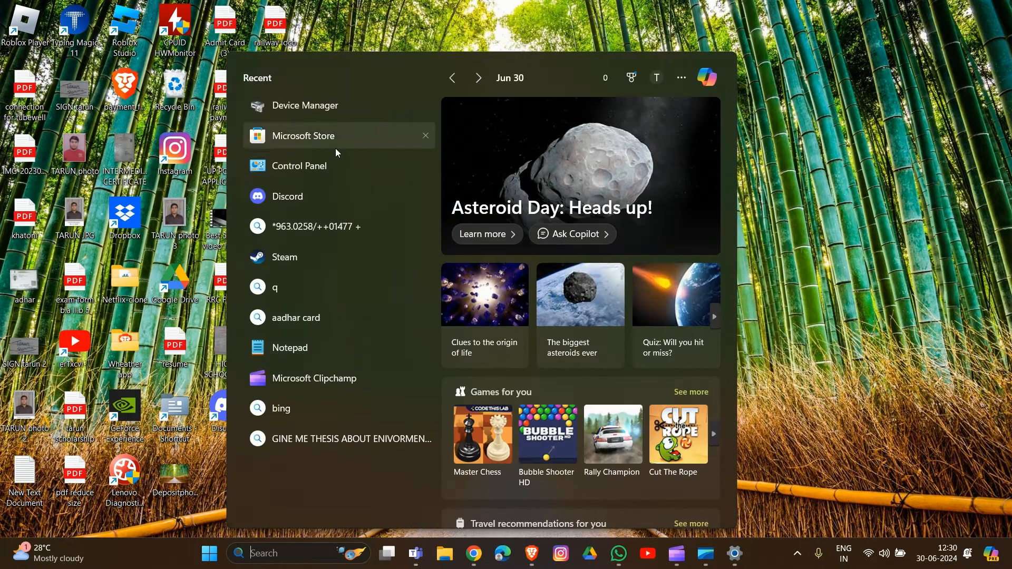
mouse_move(305, 105)
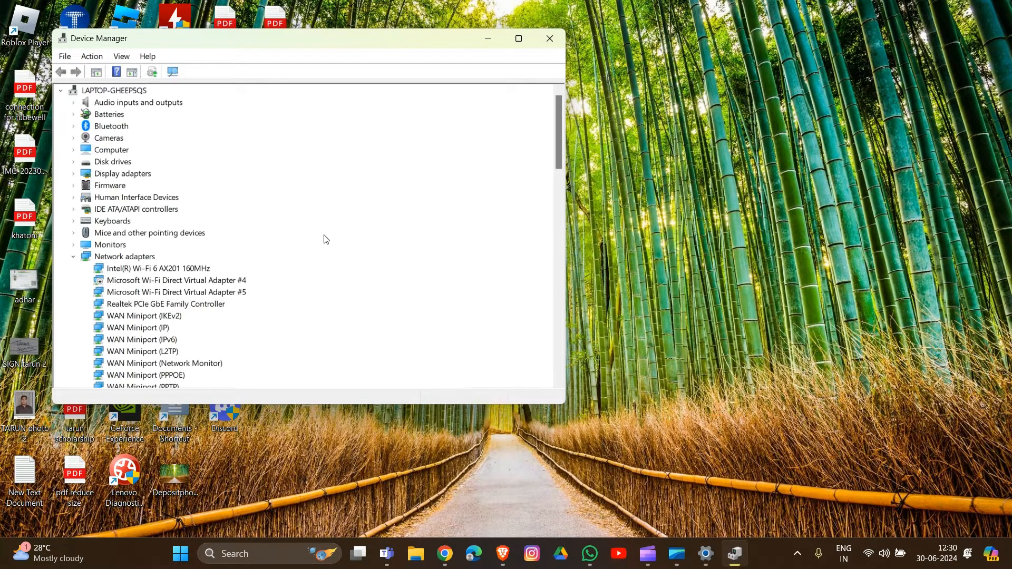
mouse_move(307, 234)
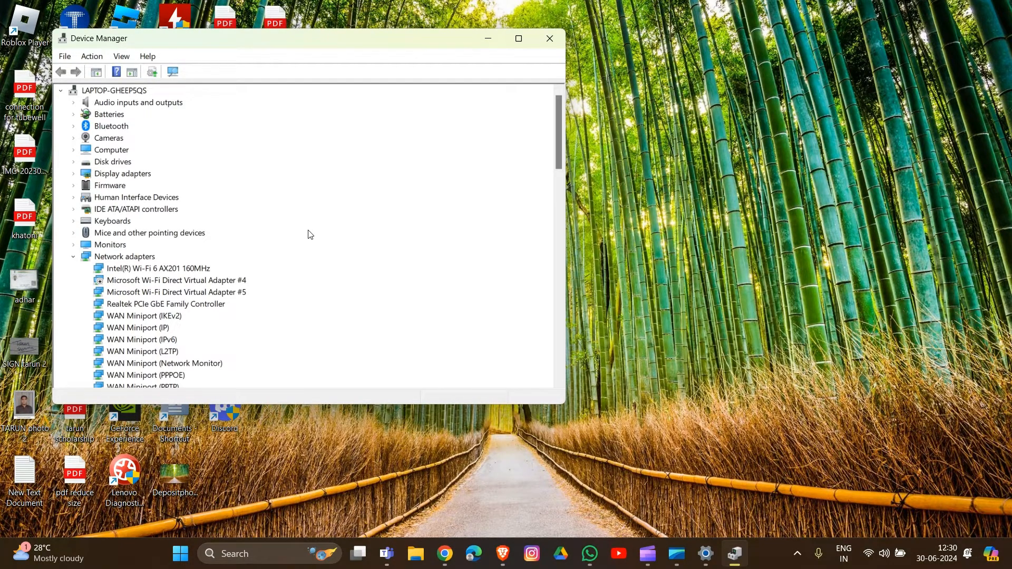
Expand Display adapters to show Intel UHD Graphics and NVIDIA GeForce GTX 1650.
left_click(122, 173)
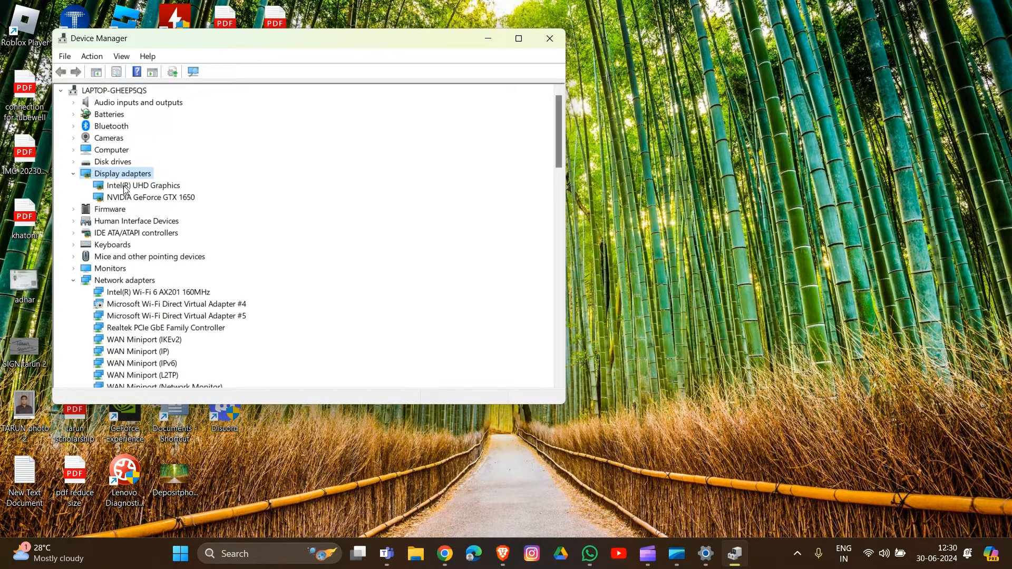
Update the Intel UHD Graphics driver via automatic search, confirming it is already current.
right_click(143, 185)
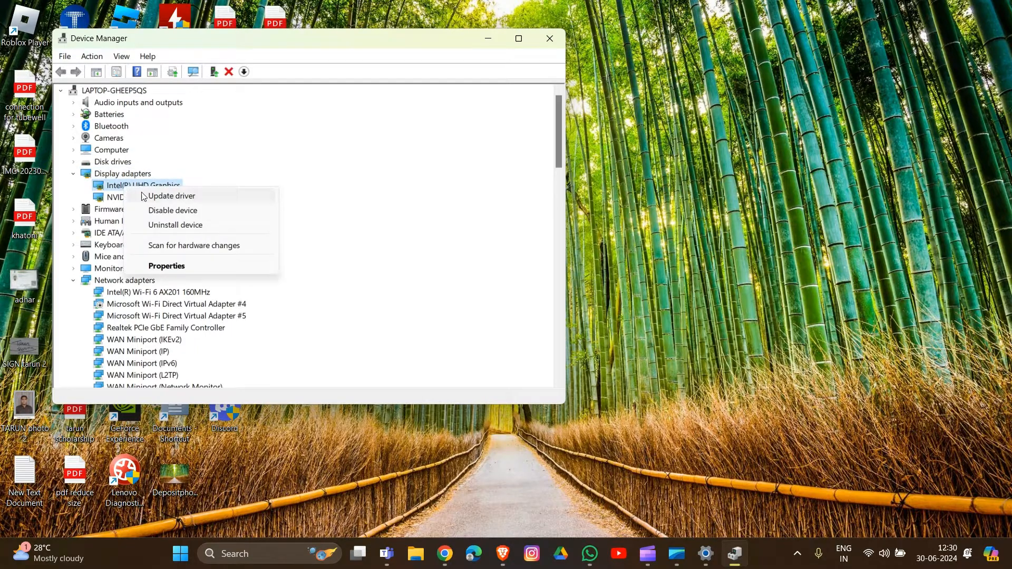
left_click(171, 195)
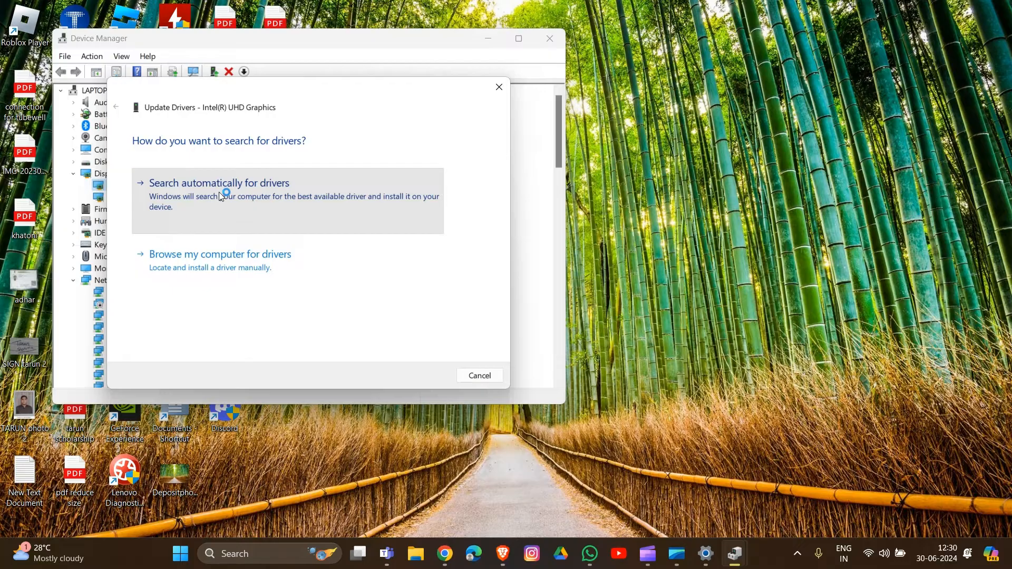
left_click(219, 183)
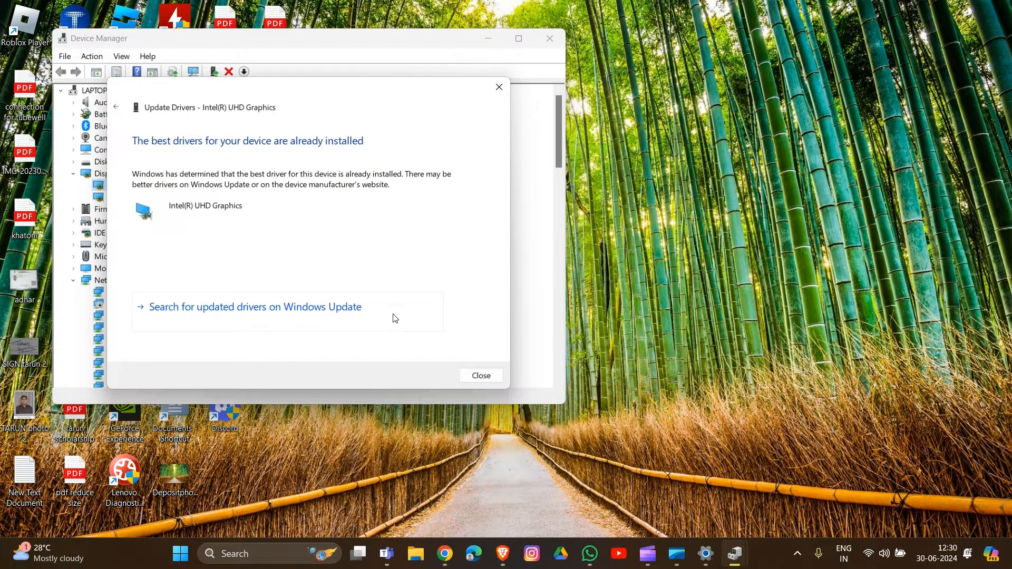
left_click(480, 374)
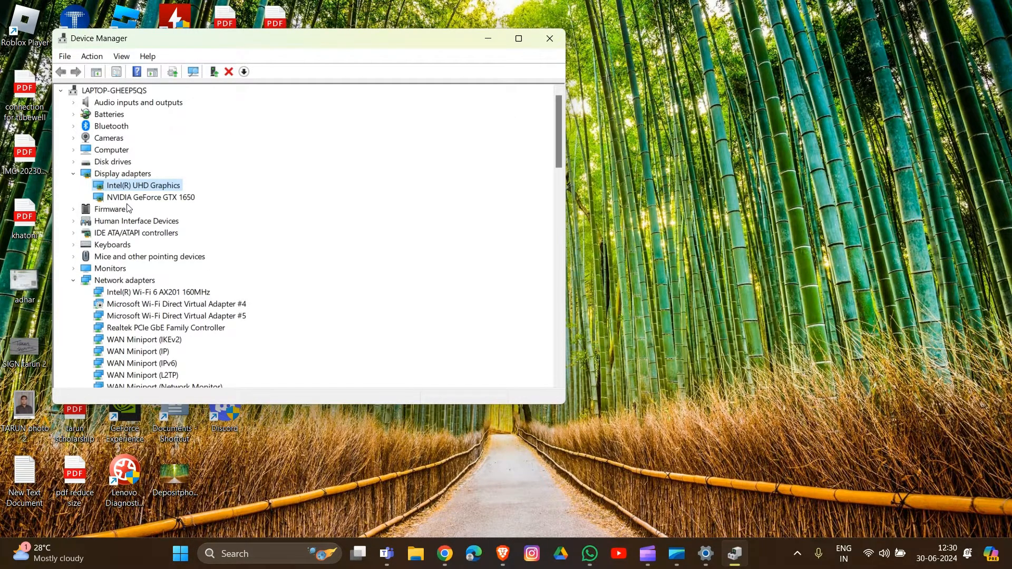
Update the NVIDIA GeForce GTX 1650 driver the same way, then close Device Manager.
left_click(152, 196)
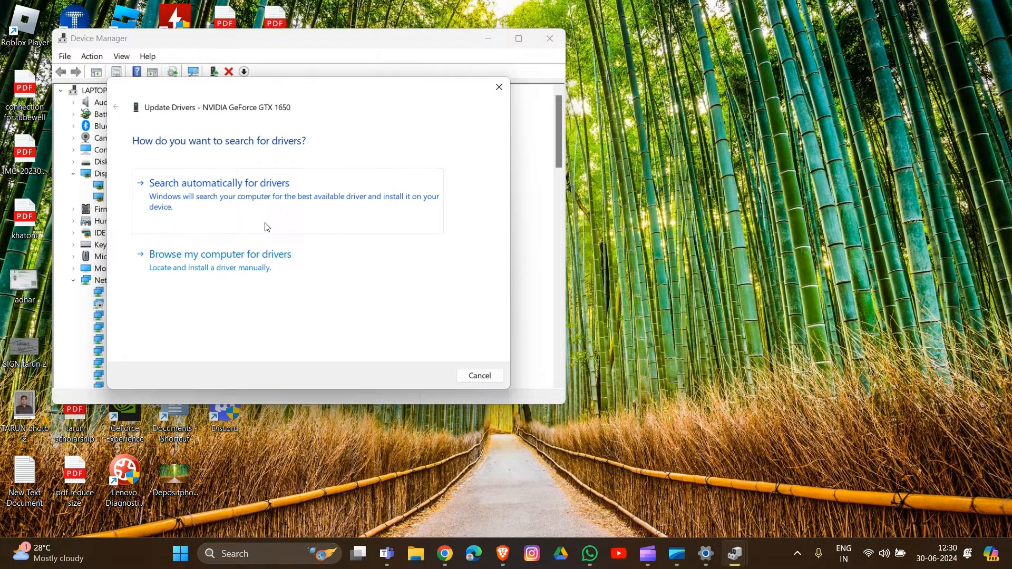
left_click(219, 183)
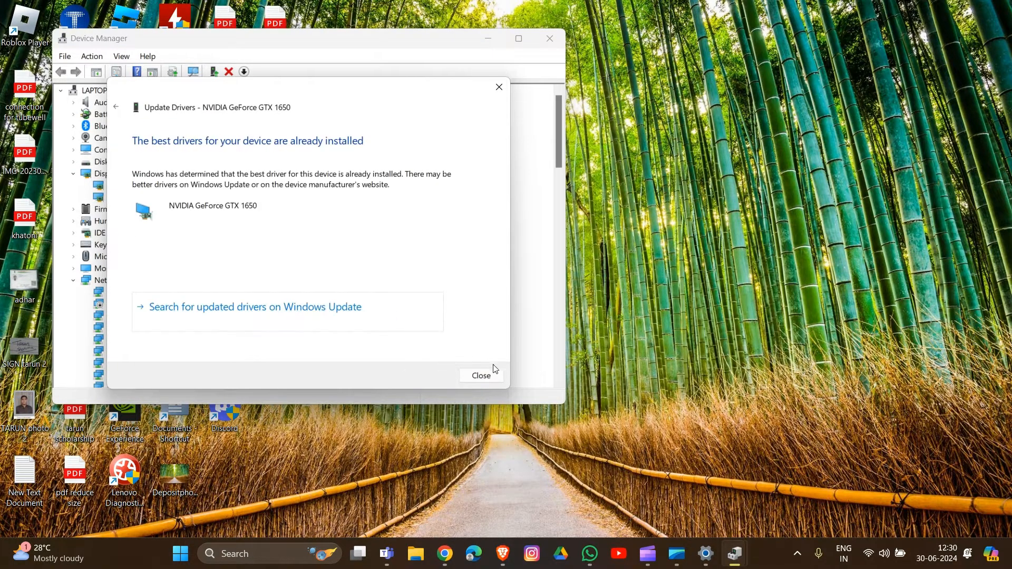
left_click(480, 376)
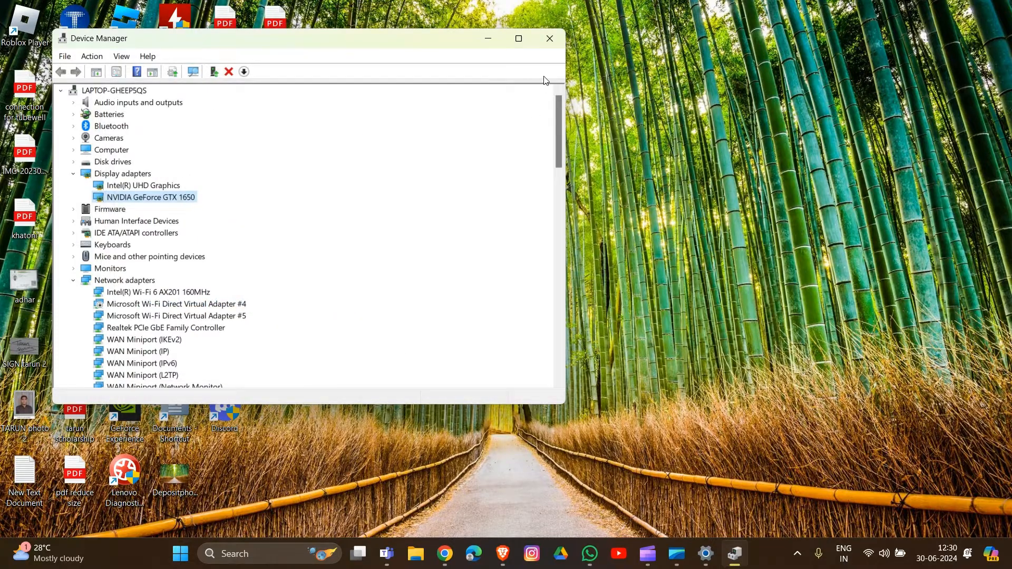
left_click(548, 38)
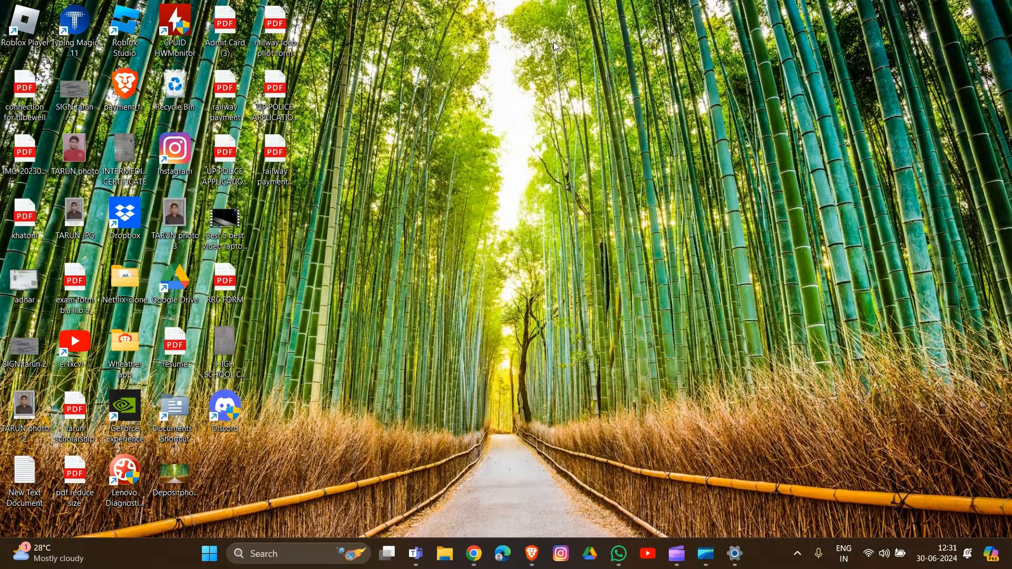
mouse_move(512, 509)
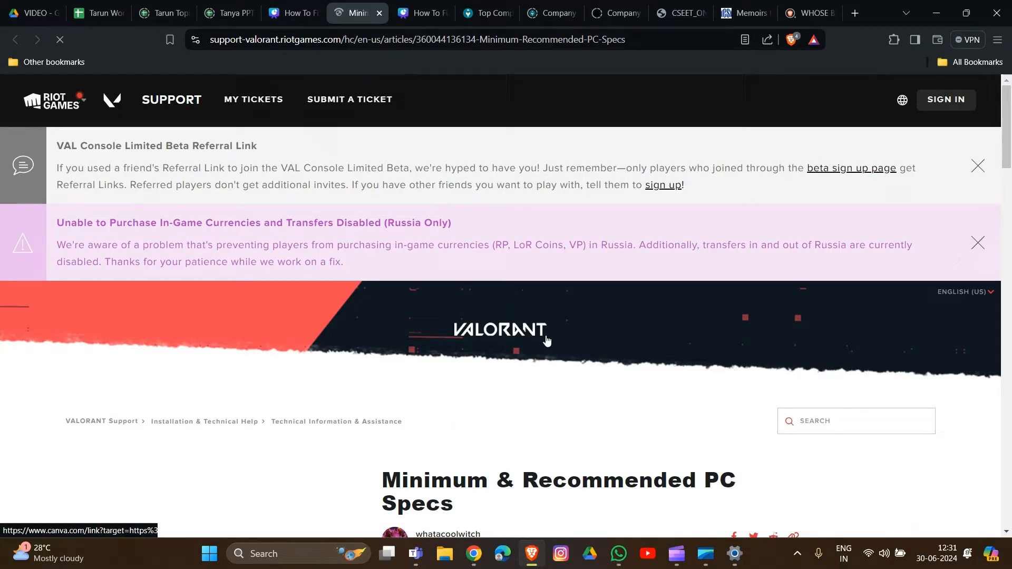
Scroll through the VALORANT Minimum & Recommended PC Specs article.
scroll("down", 3)
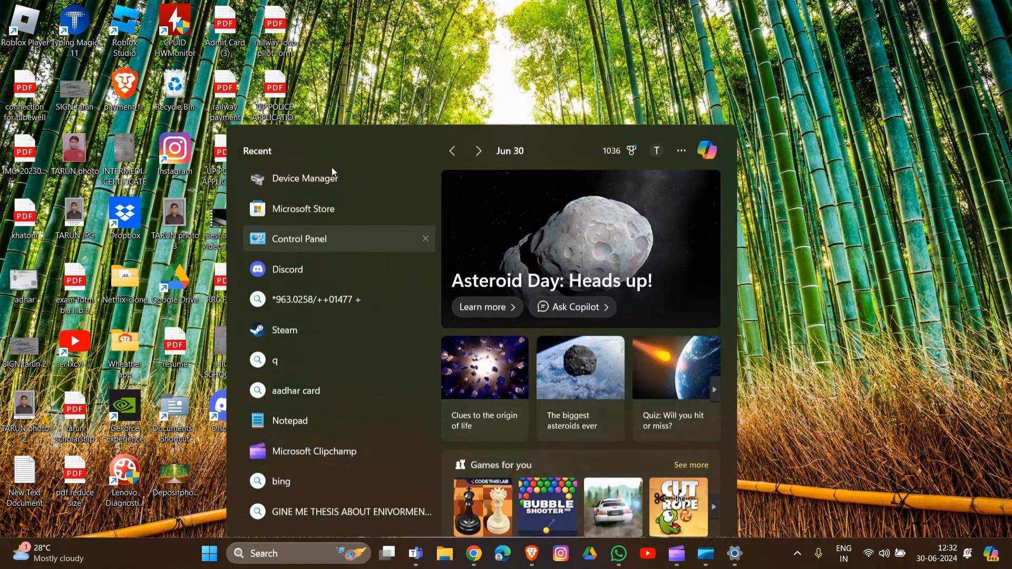
Bring up Control Panel full screen and go to Programs and Features.
left_click(298, 239)
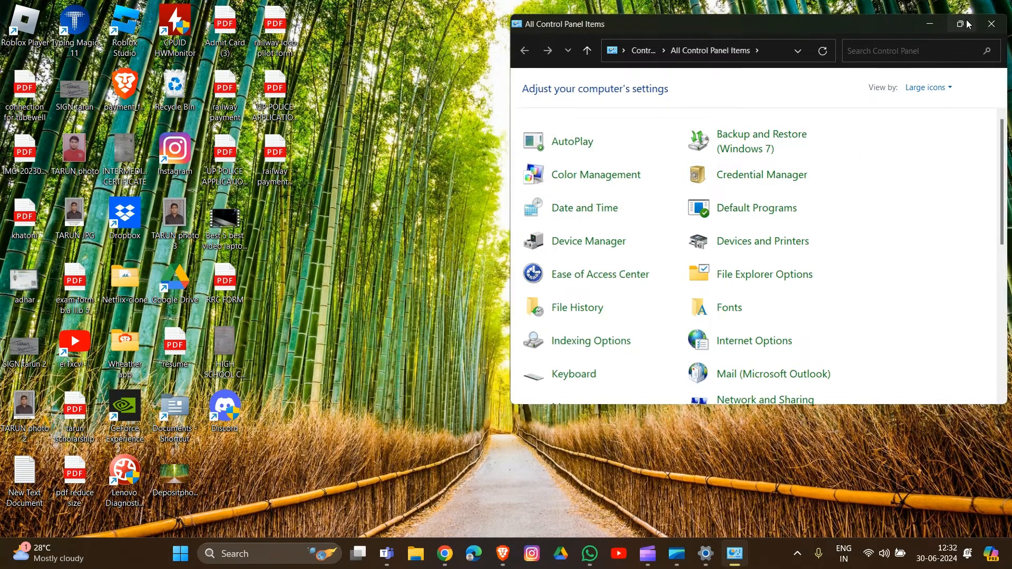
left_click(960, 24)
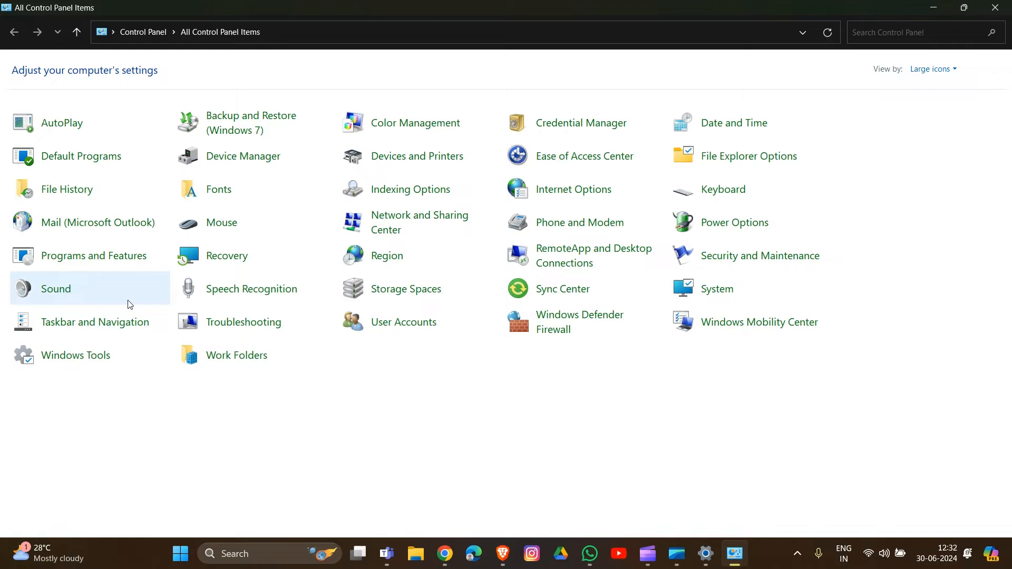
left_click(94, 255)
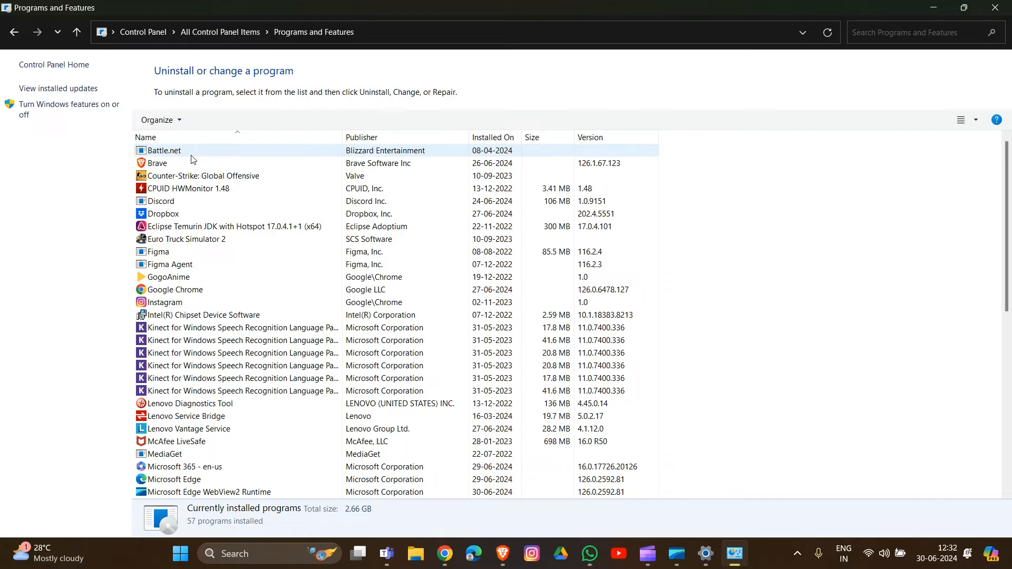
Select CPUID HWMonitor 1.48 in the installed programs list for removal.
left_click(187, 188)
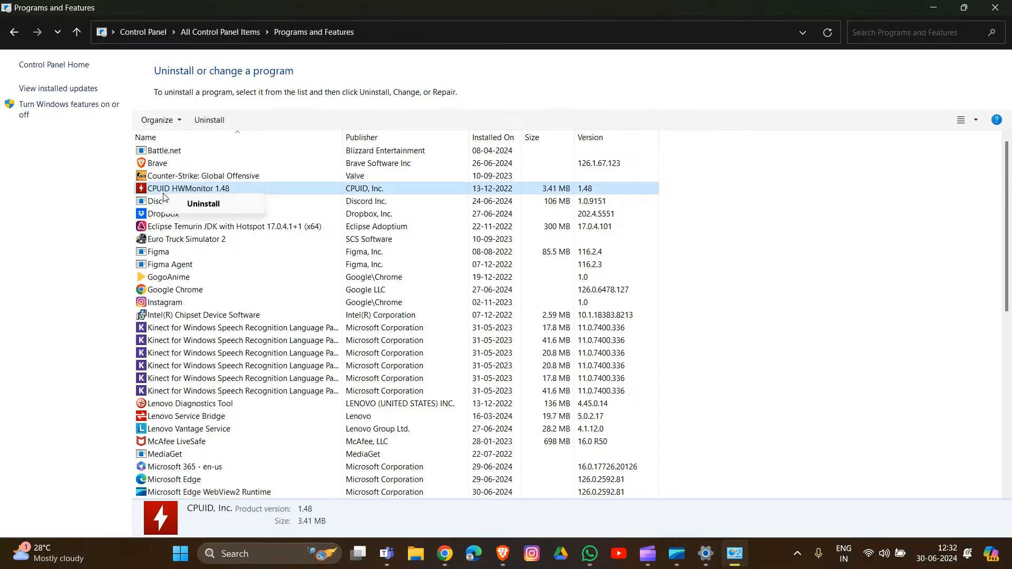
mouse_move(195, 212)
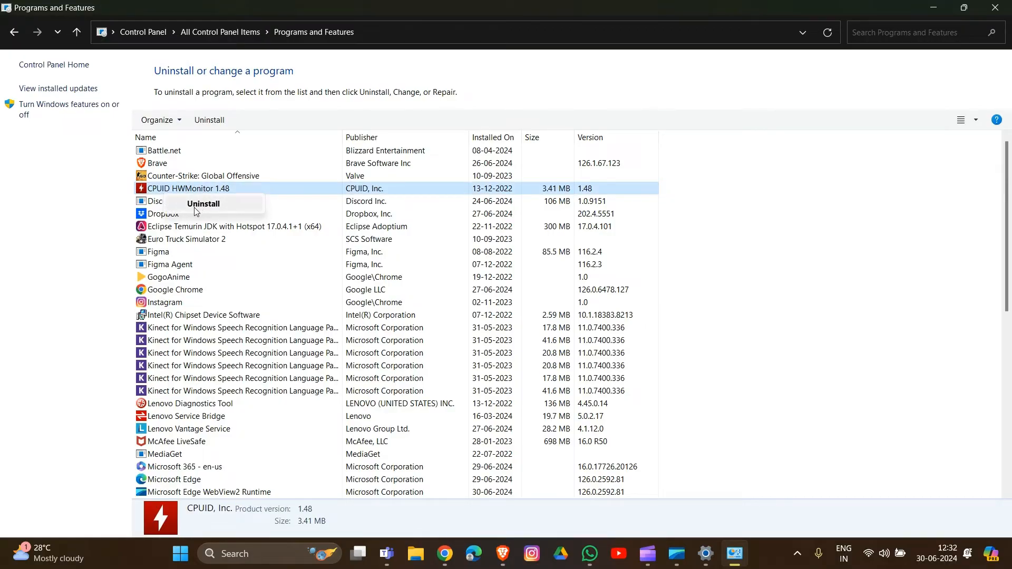
mouse_move(212, 208)
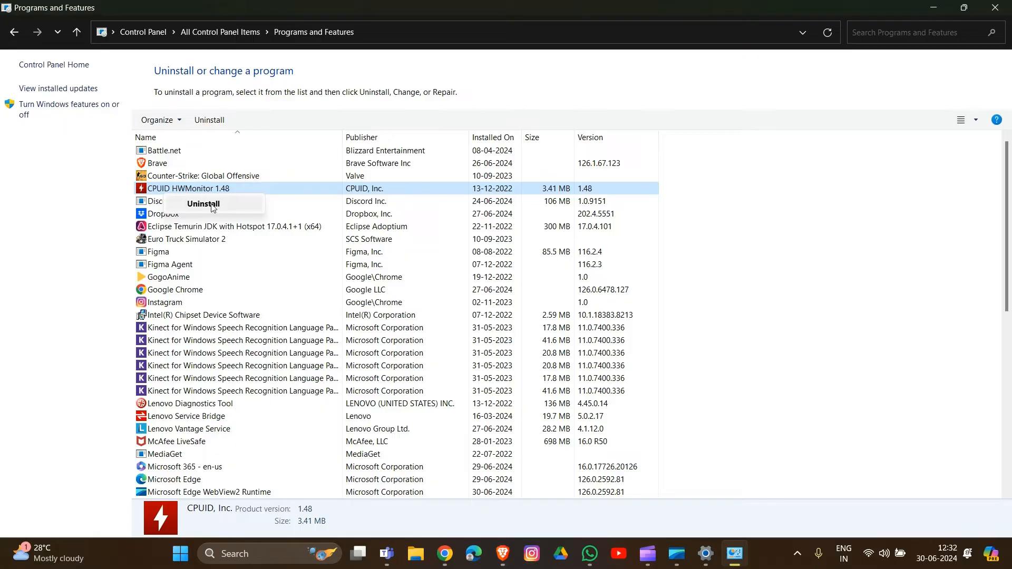